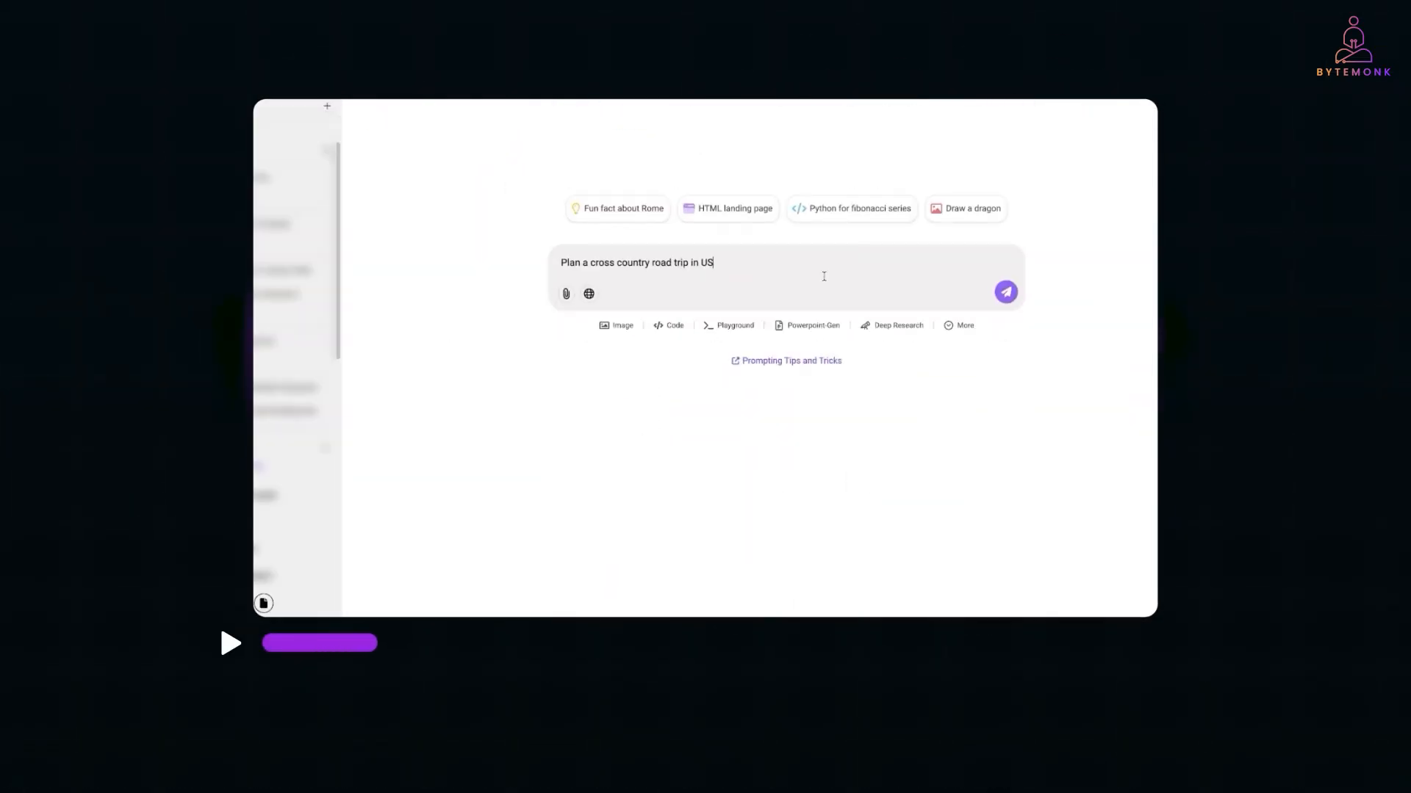
# Step: Send the Quick Sort question and get the RouteLLM explanation with time and space complexity
pyautogui.click(1005, 291)
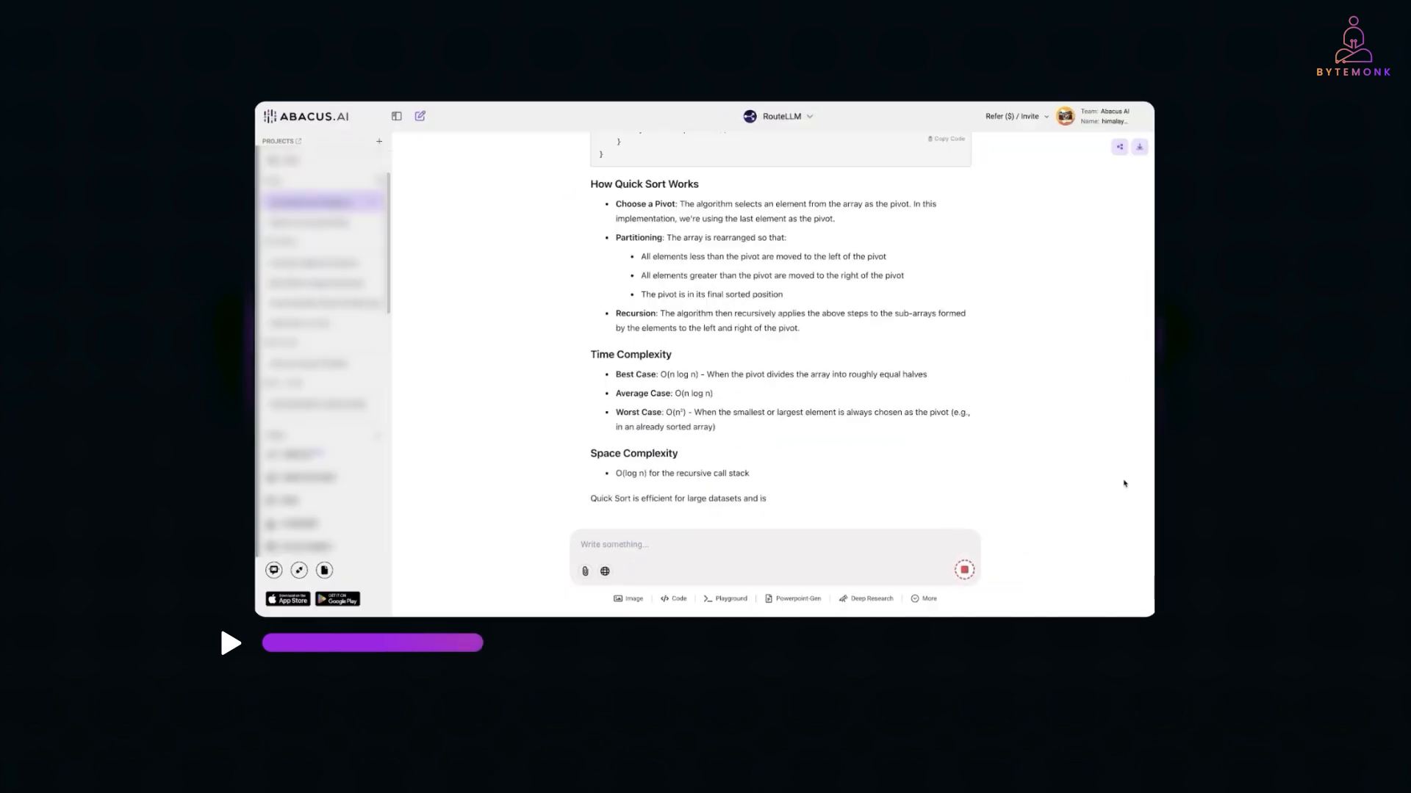
pyautogui.click(631, 598)
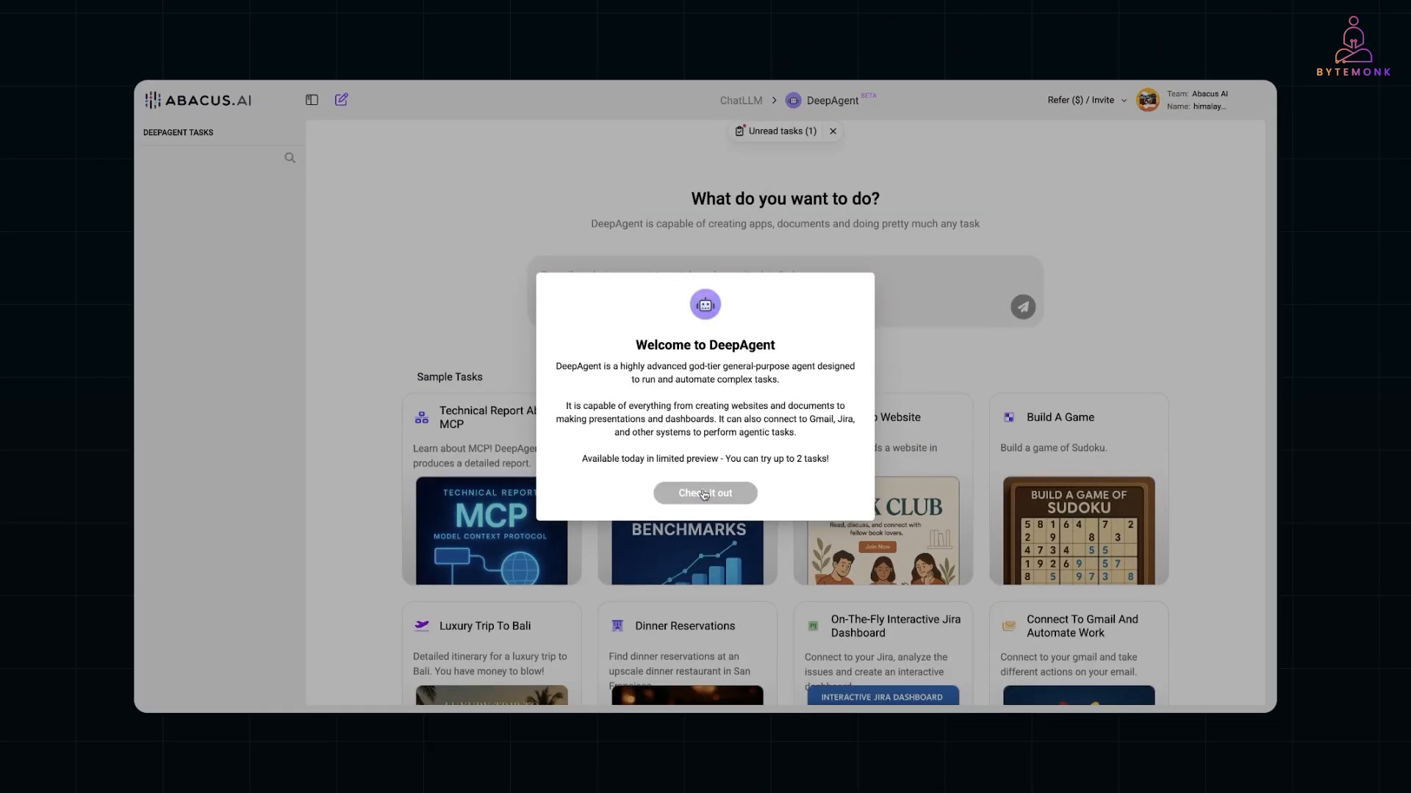
# Step: Dismiss the DeepAgent welcome and watch the agent write GameBoard.tsx for the memory game
pyautogui.click(703, 493)
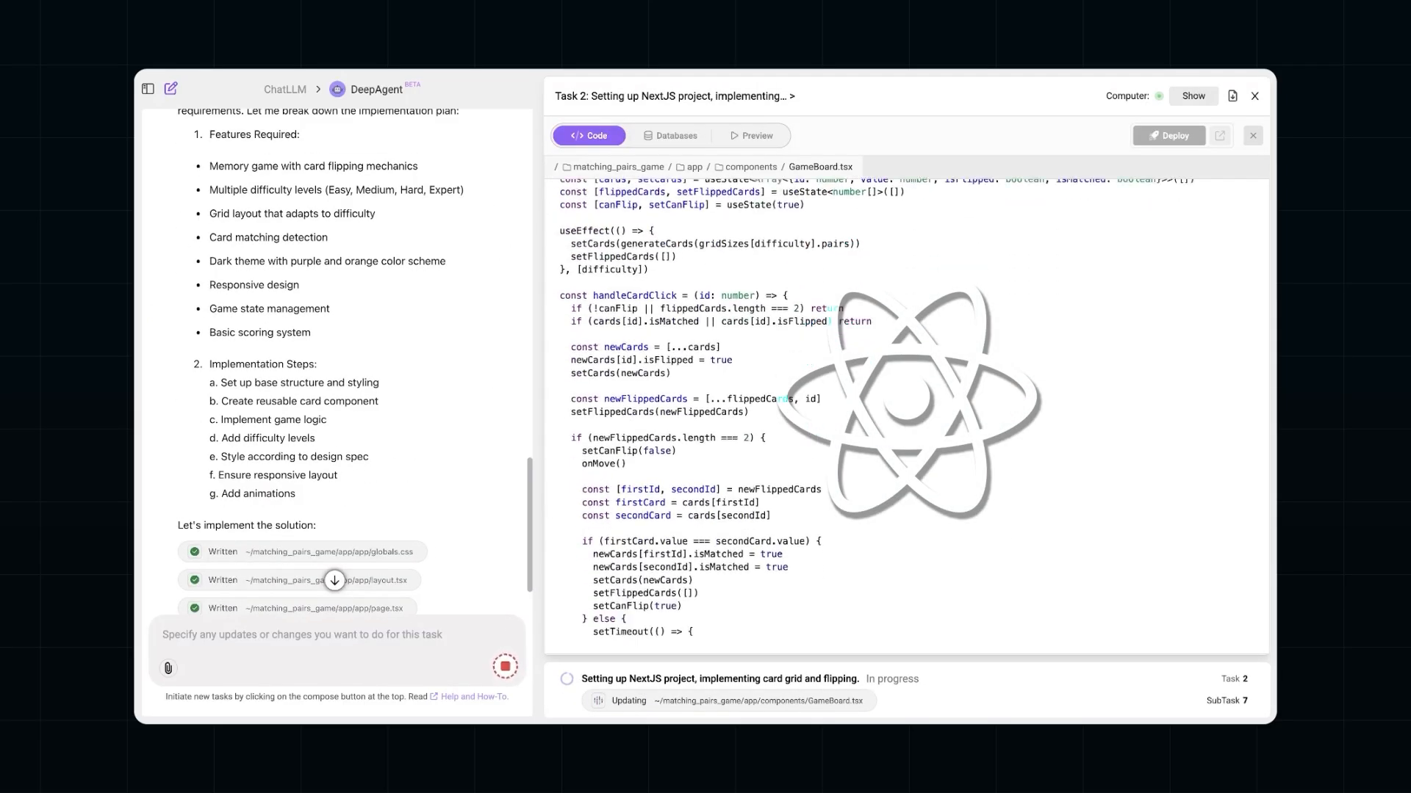
pyautogui.scroll(-3)
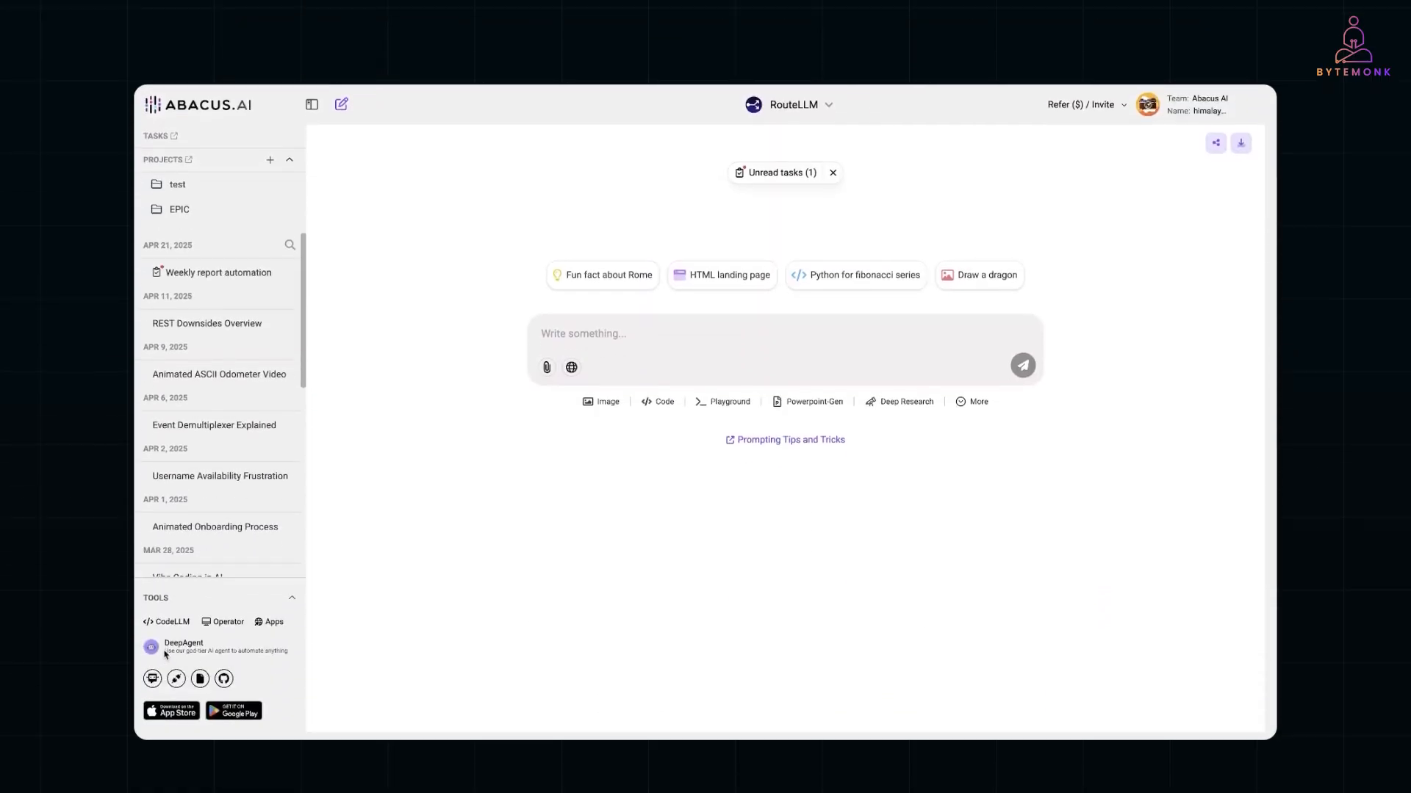
# Step: Start debugging the BytemonkApplication binary search demo from the Run and Debug view
pyautogui.click(183, 646)
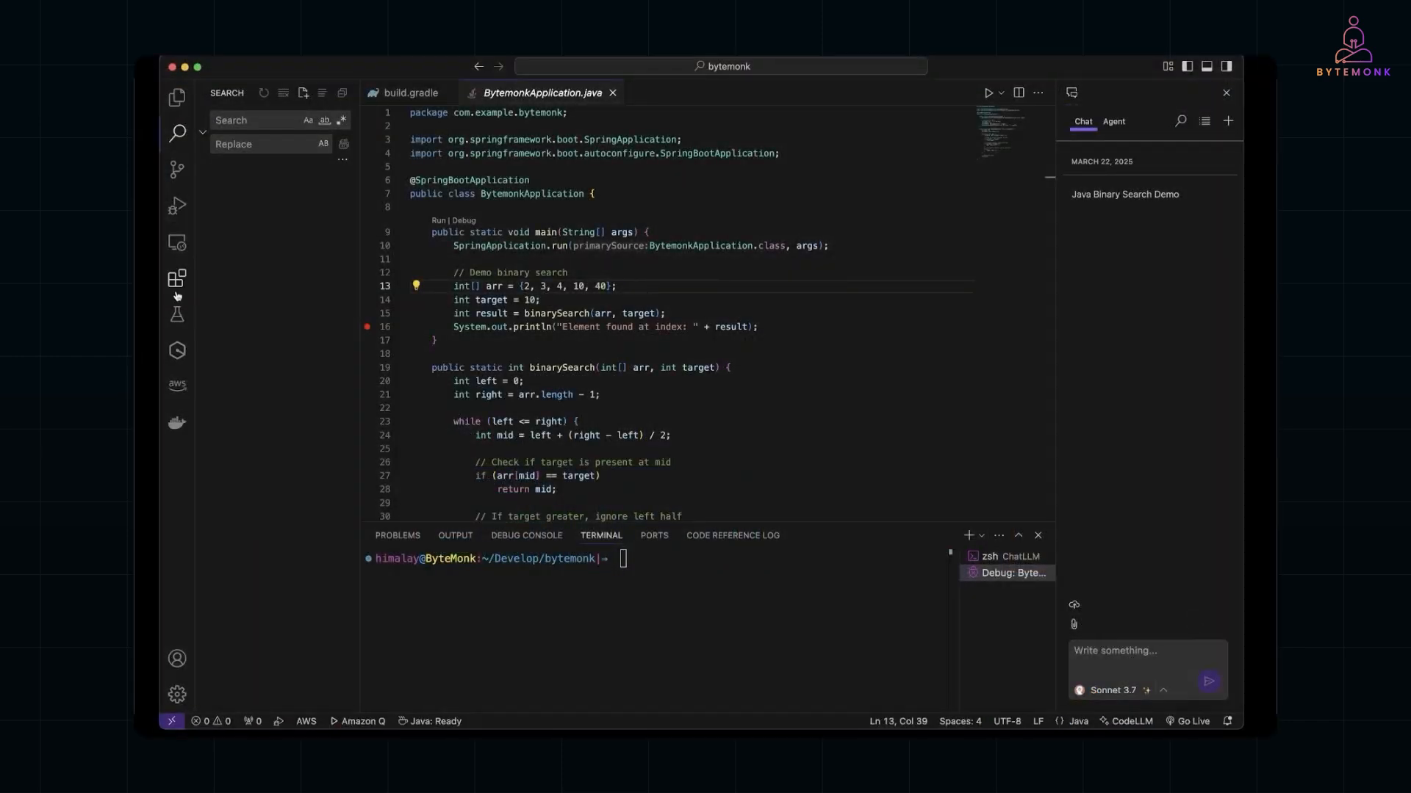
pyautogui.click(177, 206)
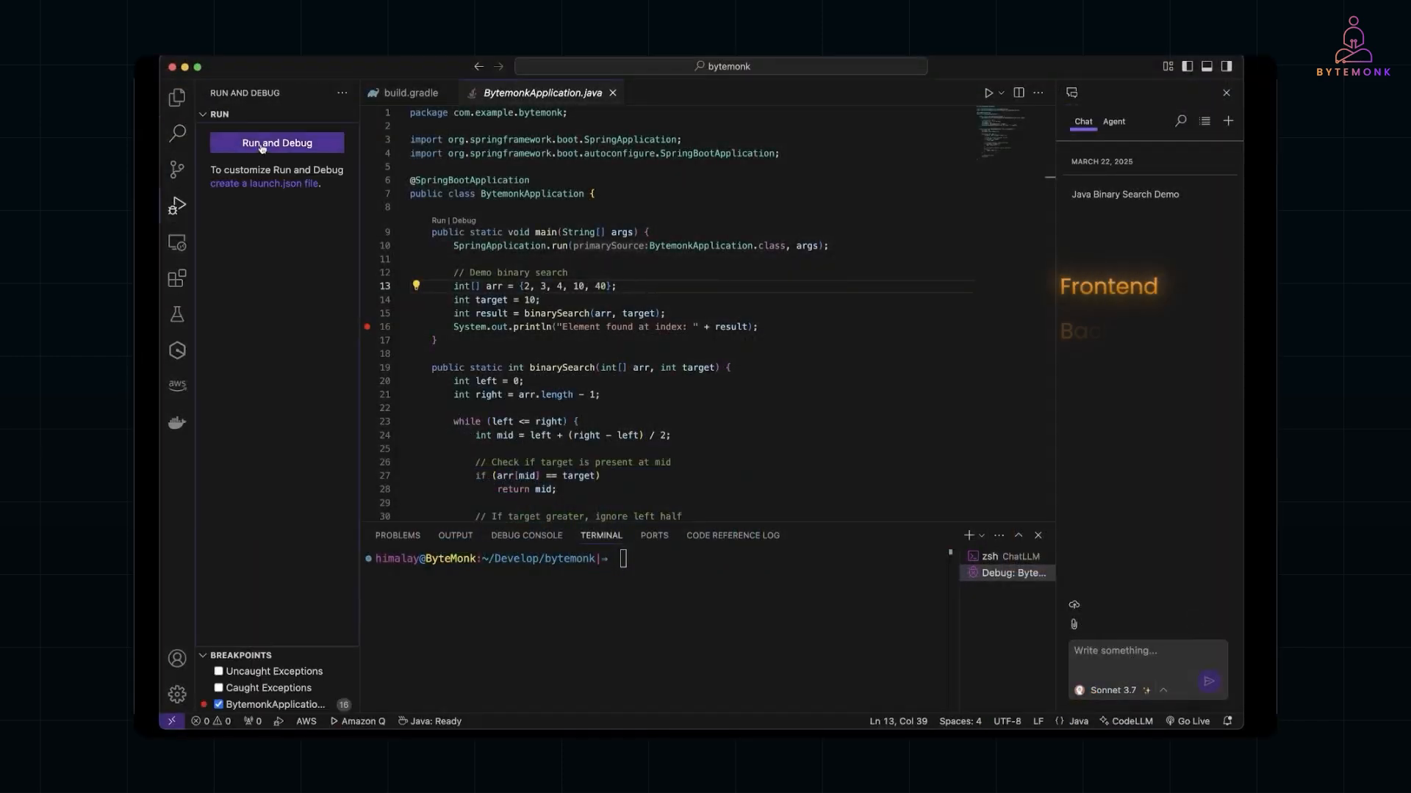
pyautogui.click(276, 142)
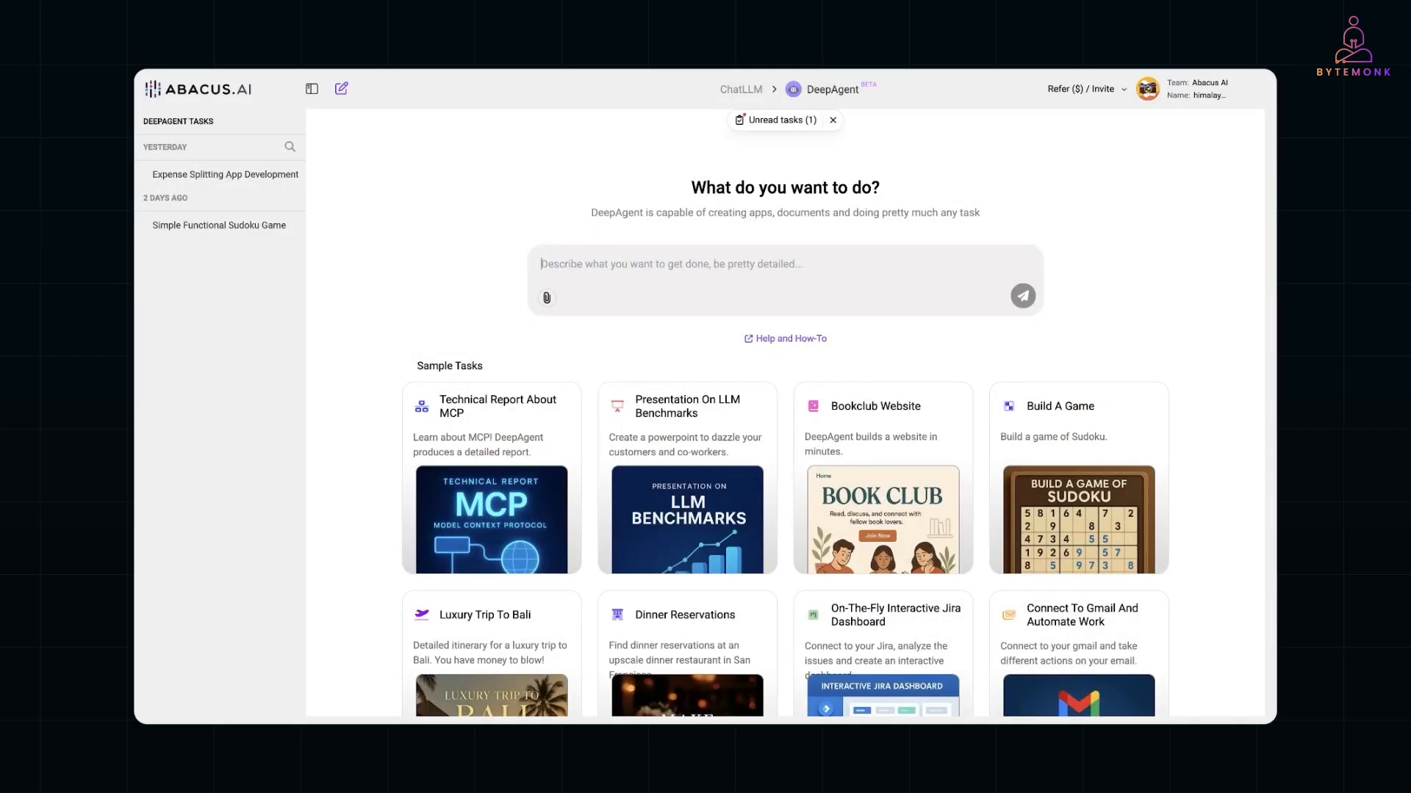
# Step: Request 'build me a browser based puzzle game with a time and score tracker' and deploy it as bytematch
pyautogui.write('build me a browse')
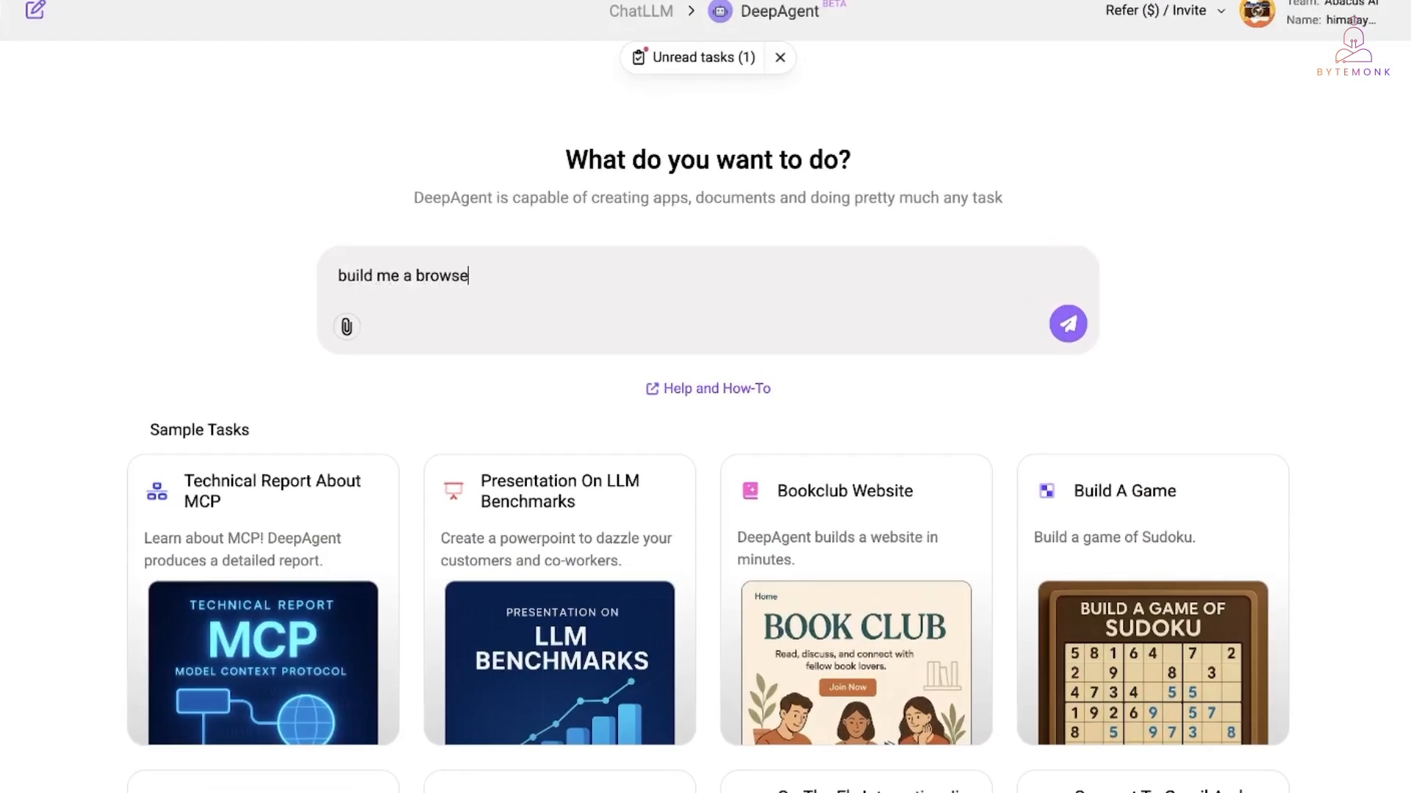
pyautogui.write('r based puzzle game with a time and score tracker')
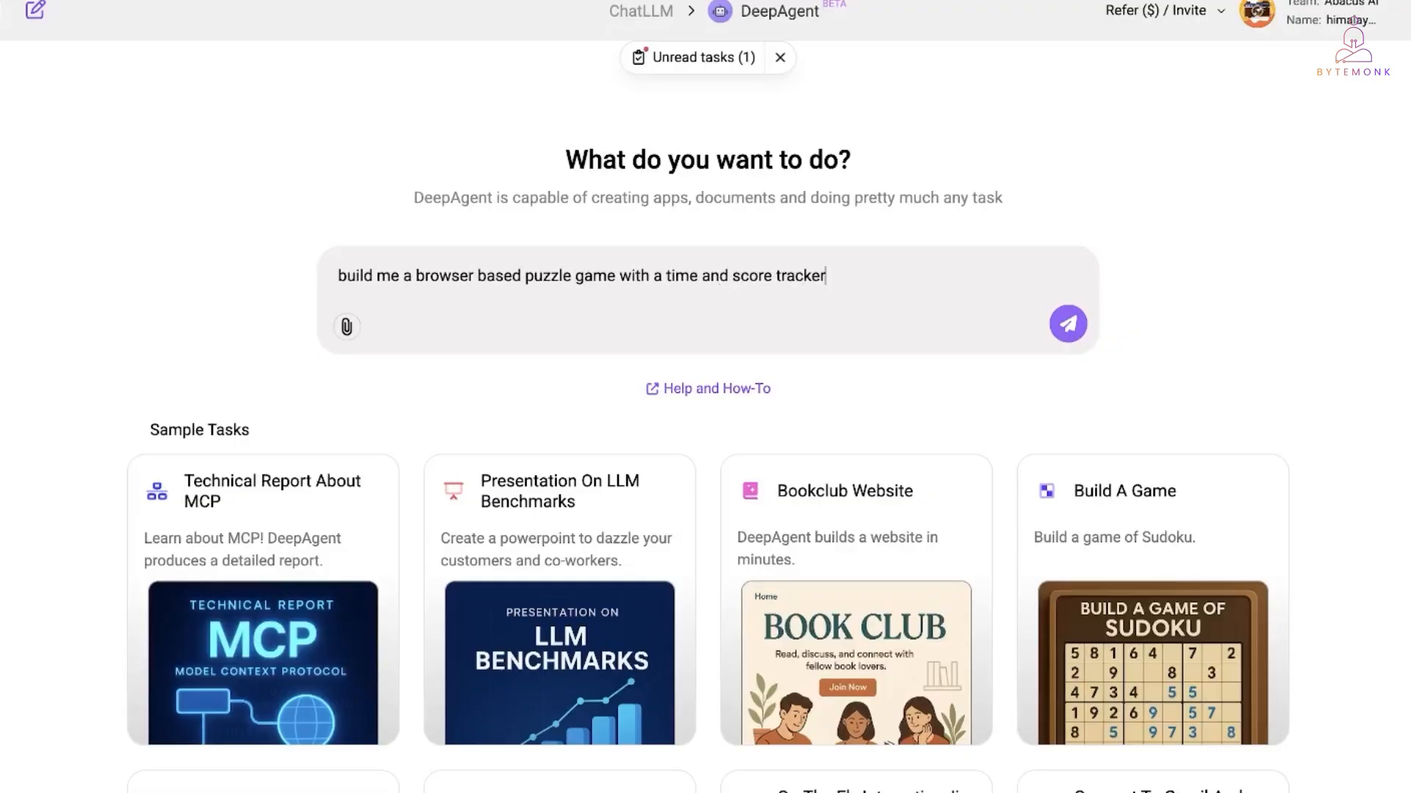
pyautogui.click(1067, 324)
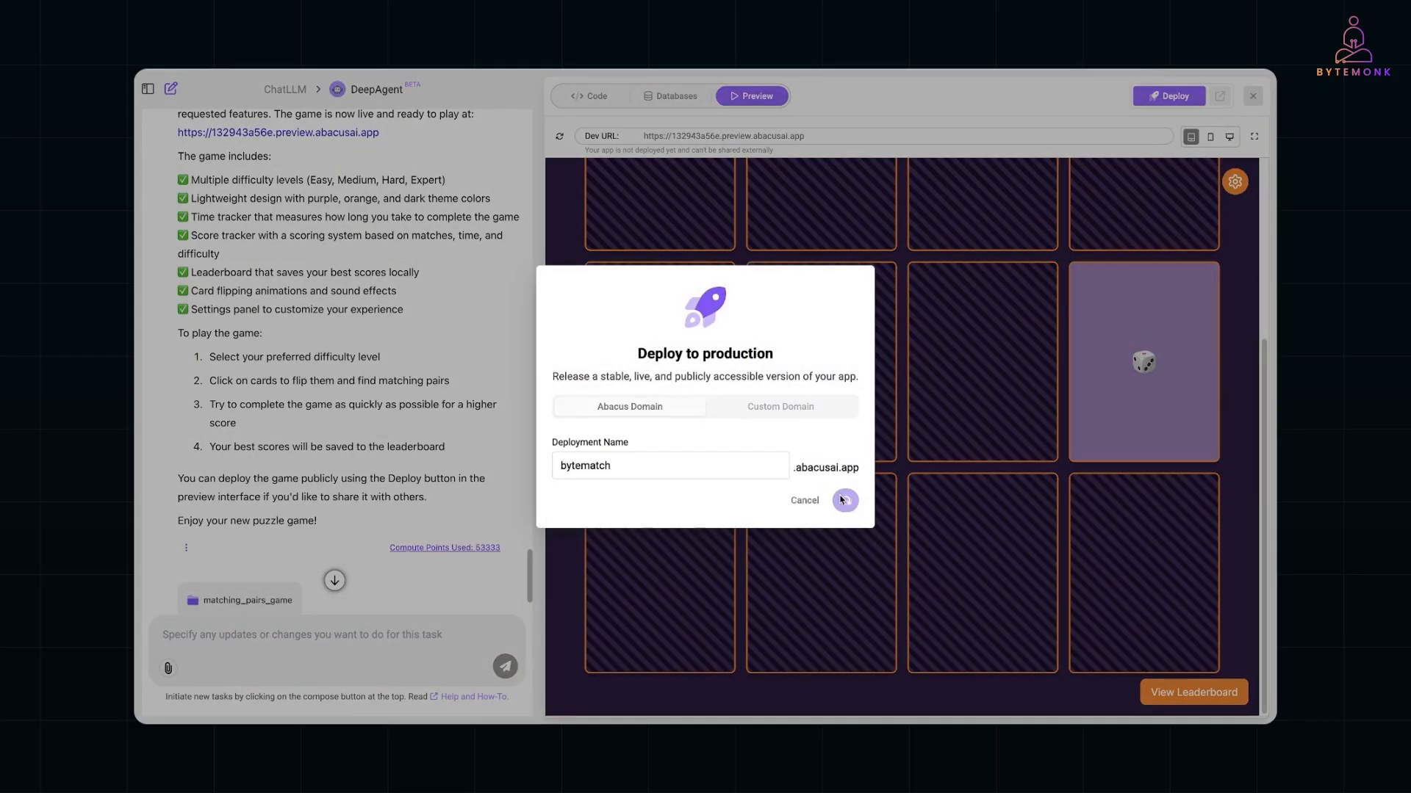
pyautogui.click(842, 499)
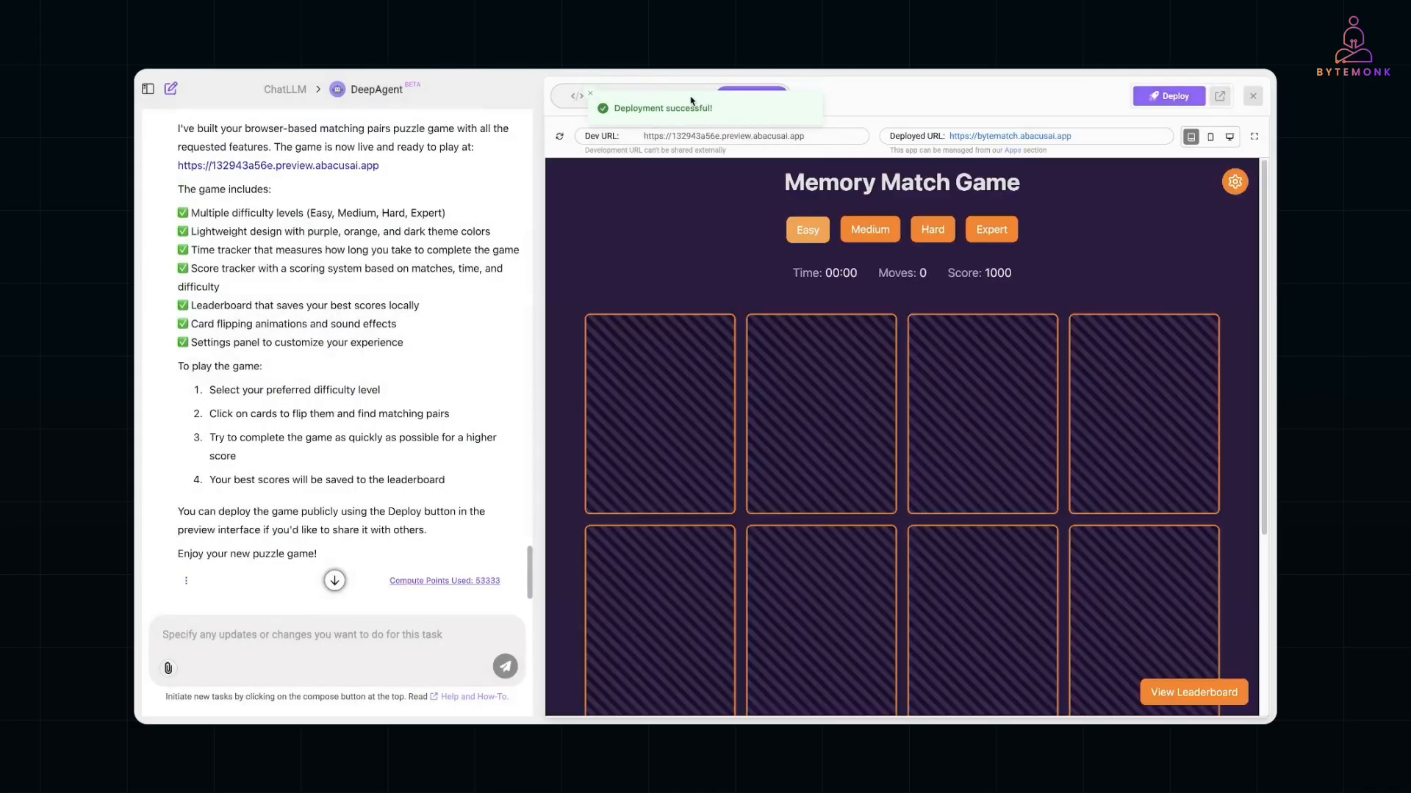
pyautogui.moveTo(1021, 136)
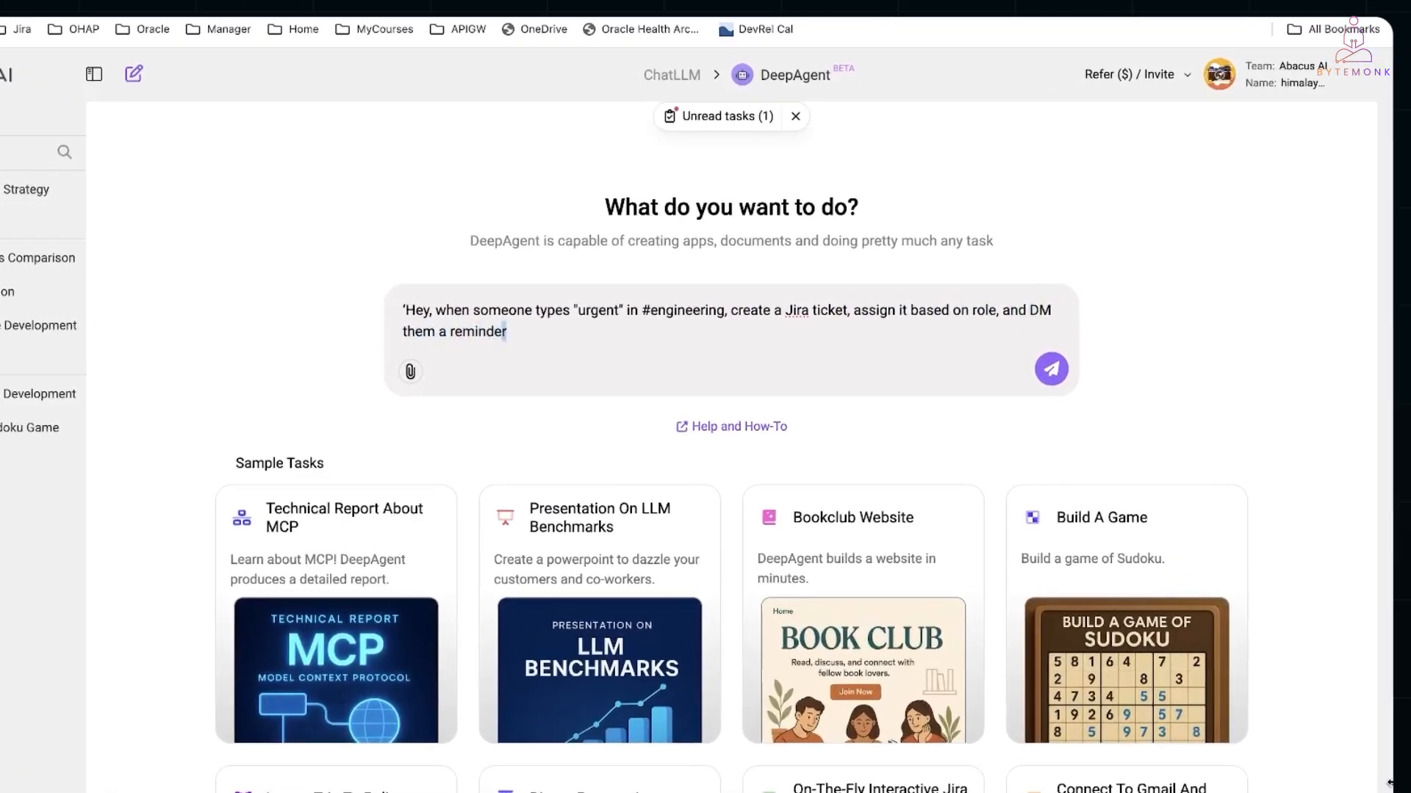
# Step: Send the prompt to create Jira tickets for urgent #engineering messages with reminders before the due date
pyautogui.write('before the due date')
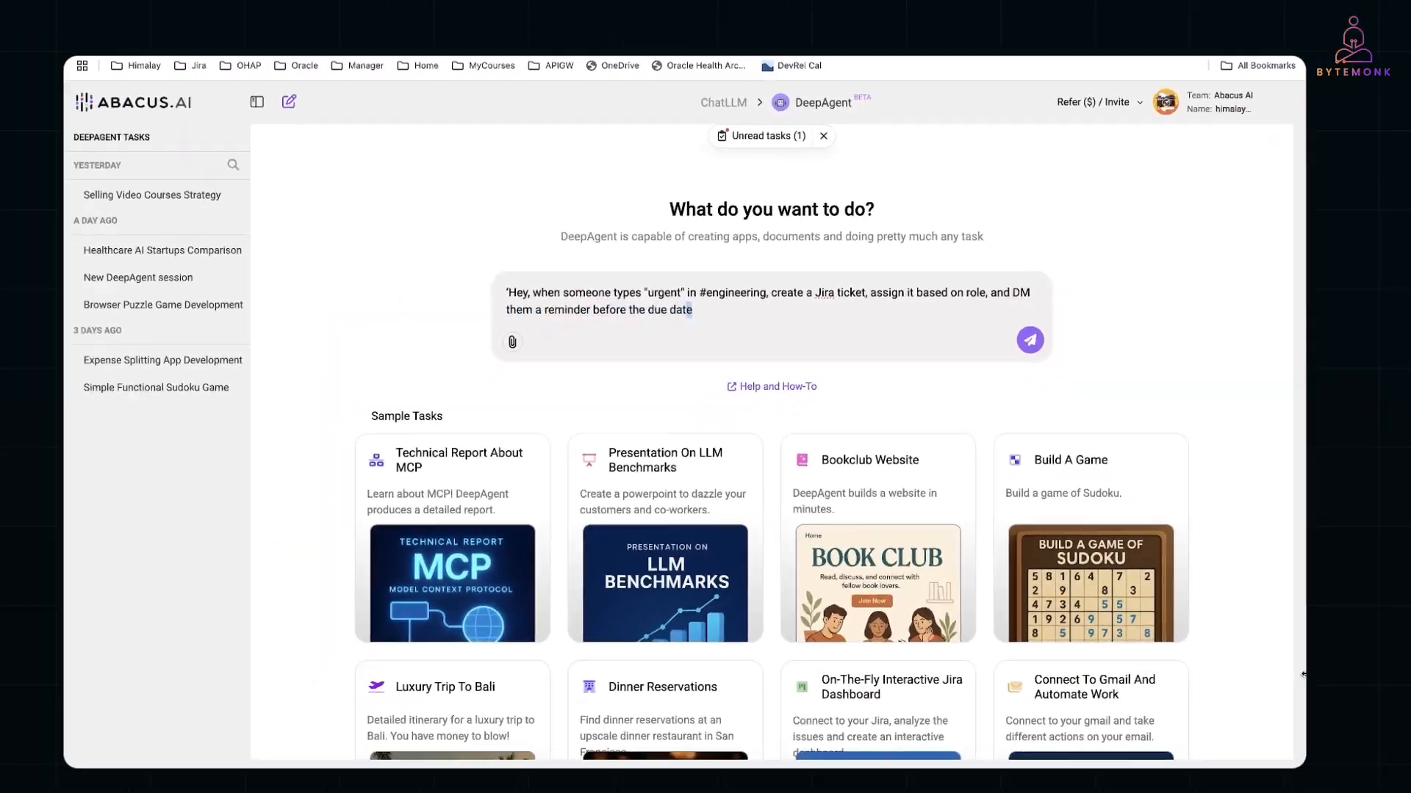
pyautogui.click(1029, 340)
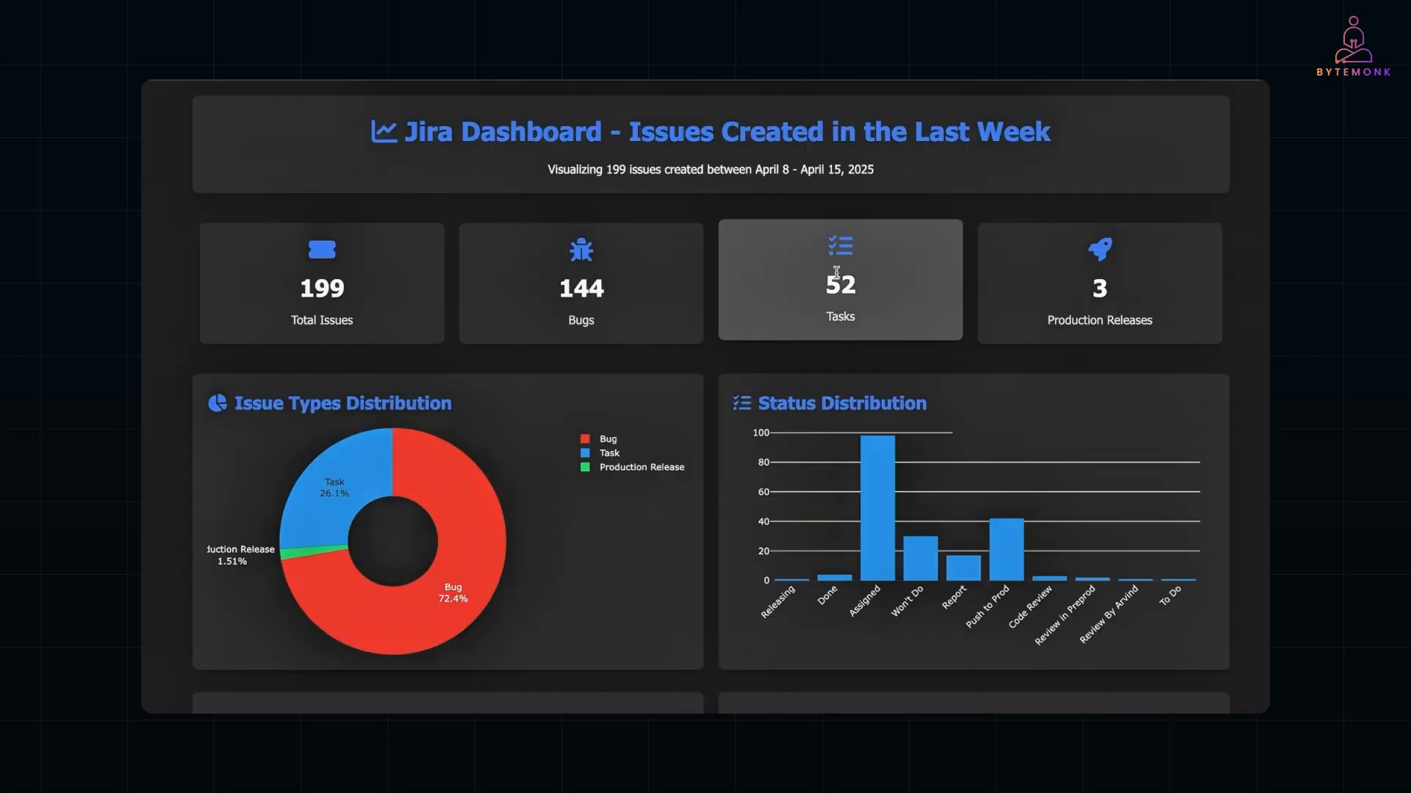
# Step: Scroll through the Jira dashboard charts of 199 issues created last week
pyautogui.scroll(-3)
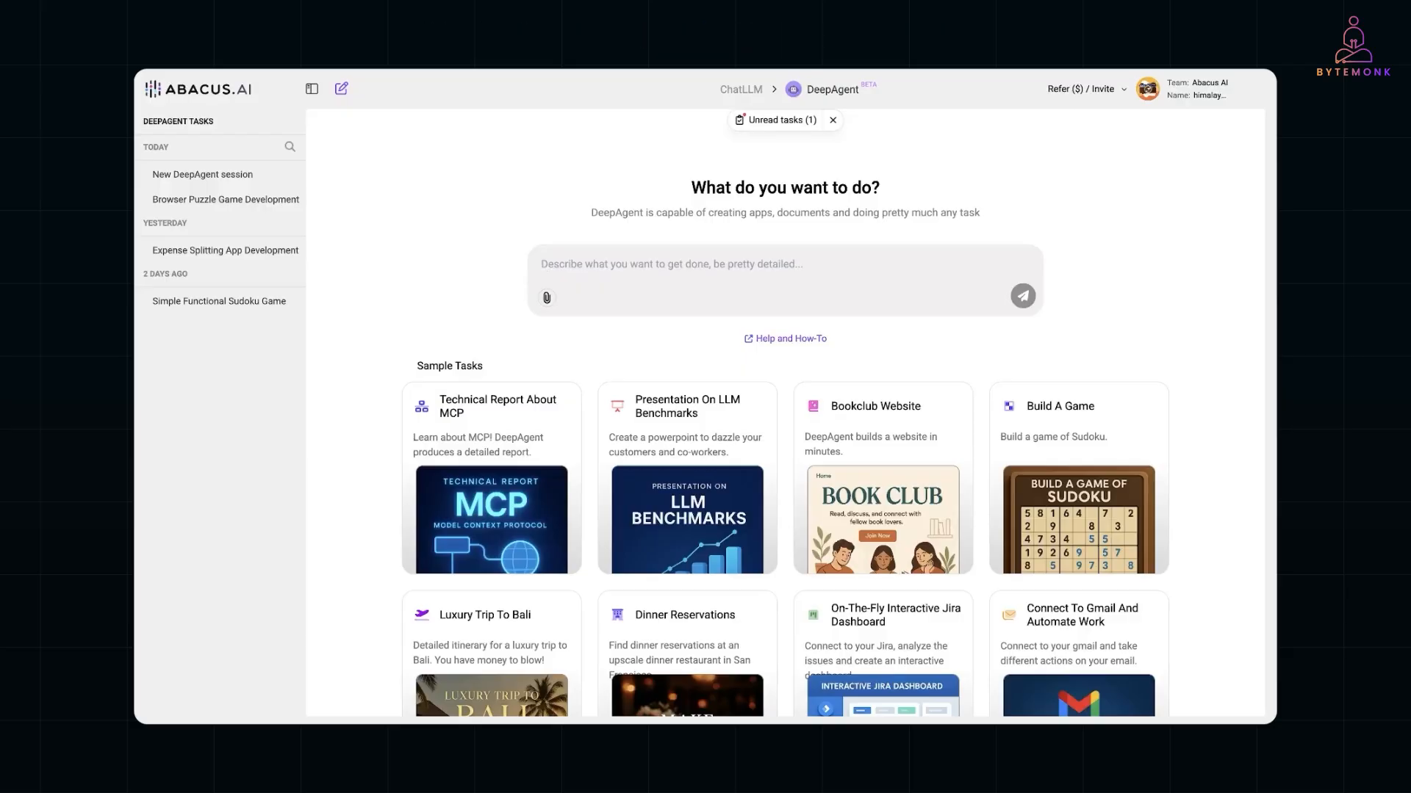
# Step: Request the top 5 healthcare AI startups deck and page through the Tempus and Verily slides
pyautogui.write('Give')
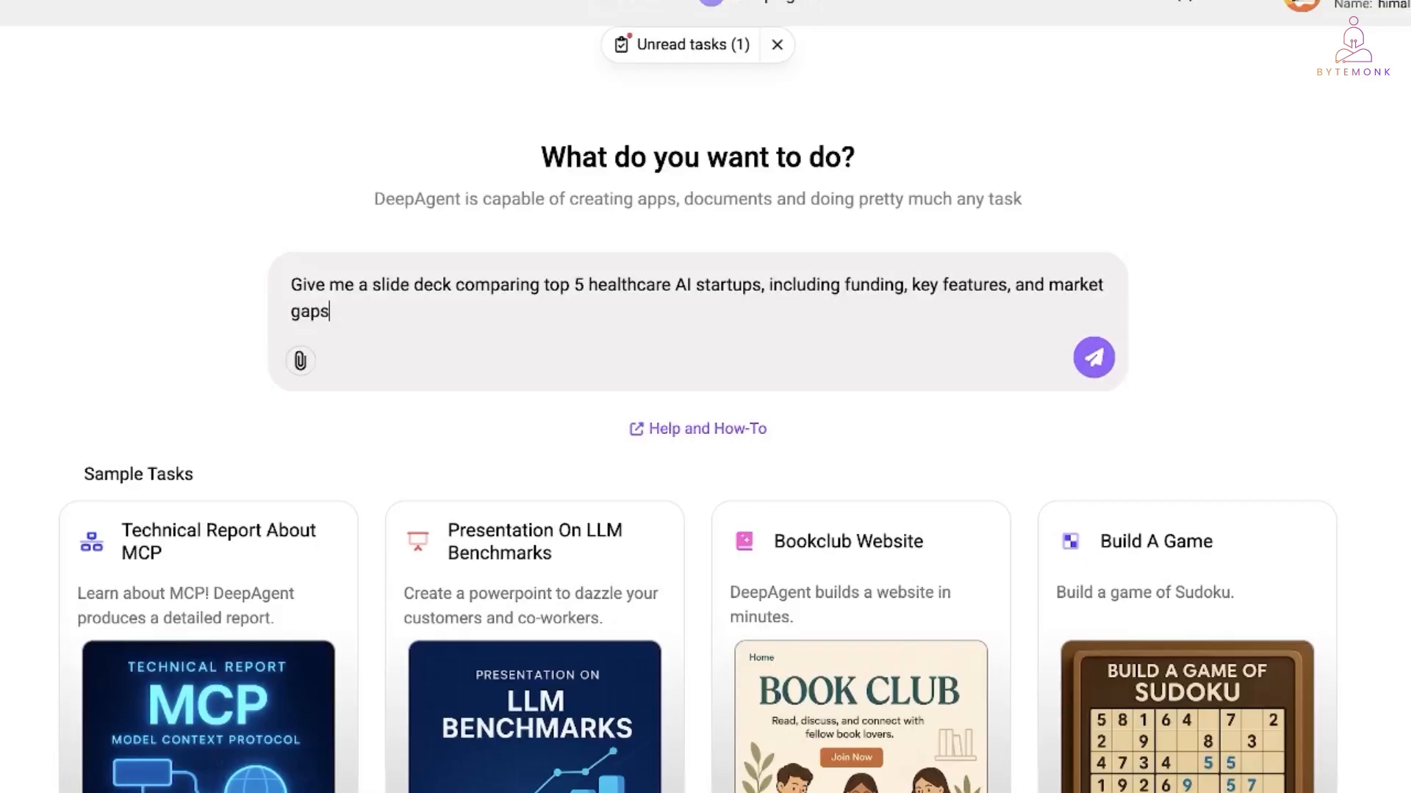
pyautogui.click(1093, 357)
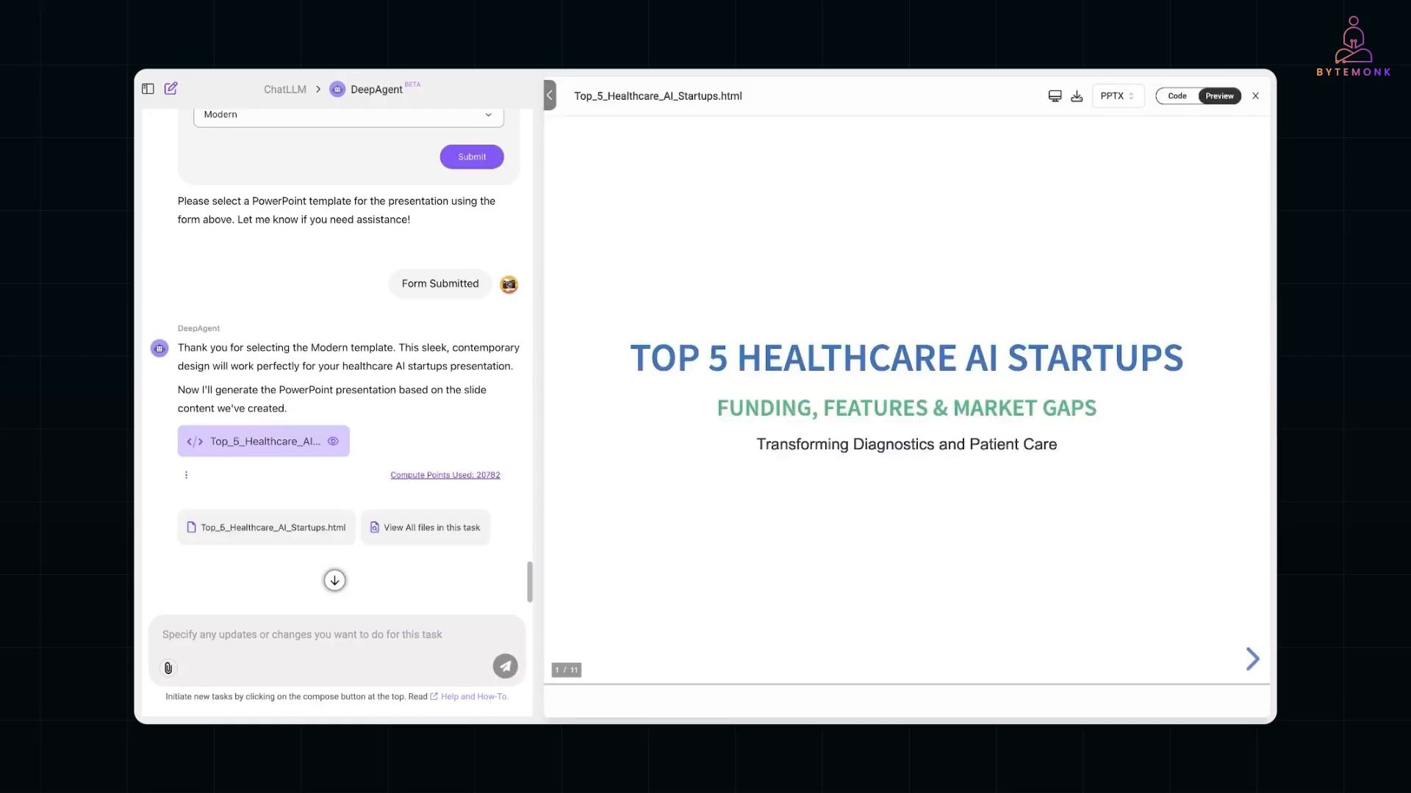
pyautogui.click(1250, 658)
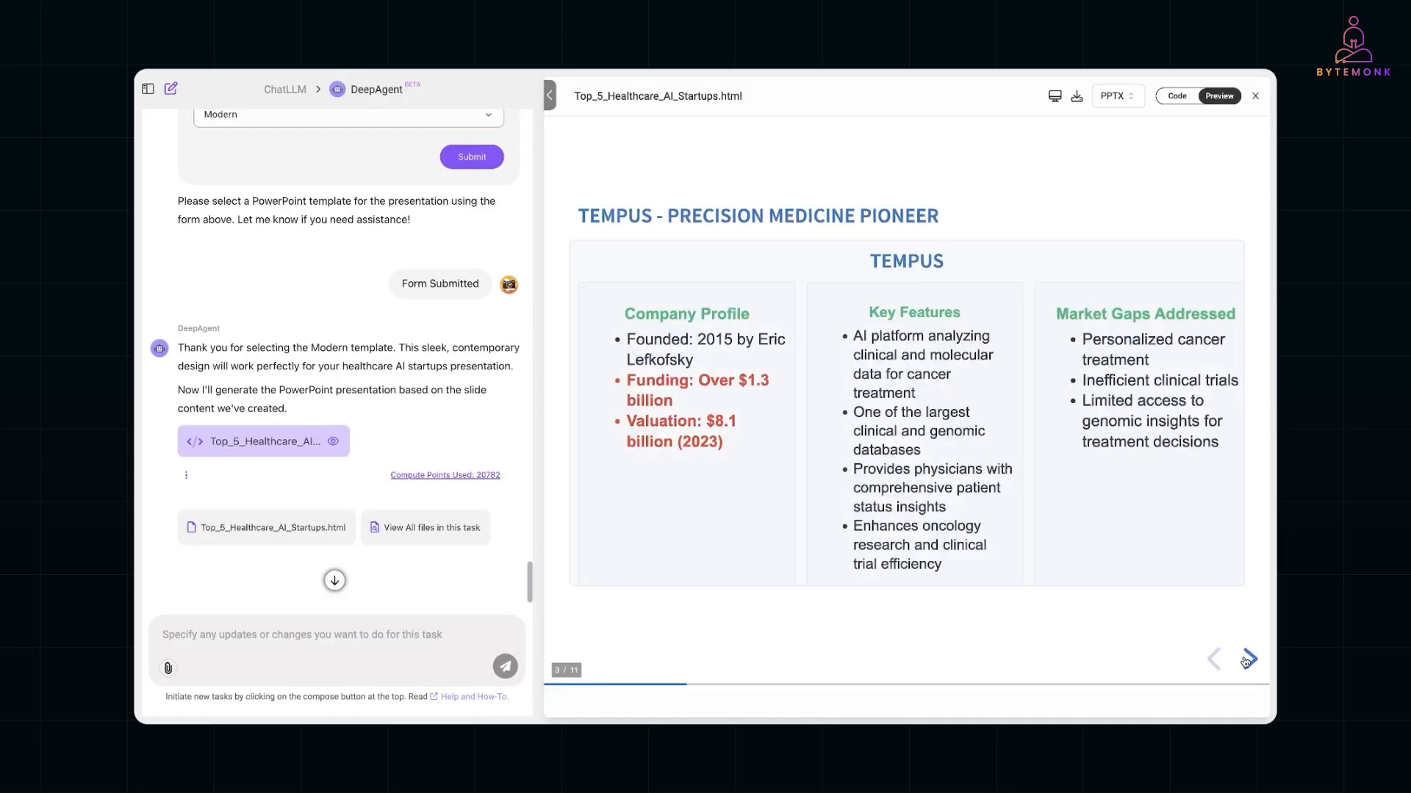
pyautogui.click(1247, 658)
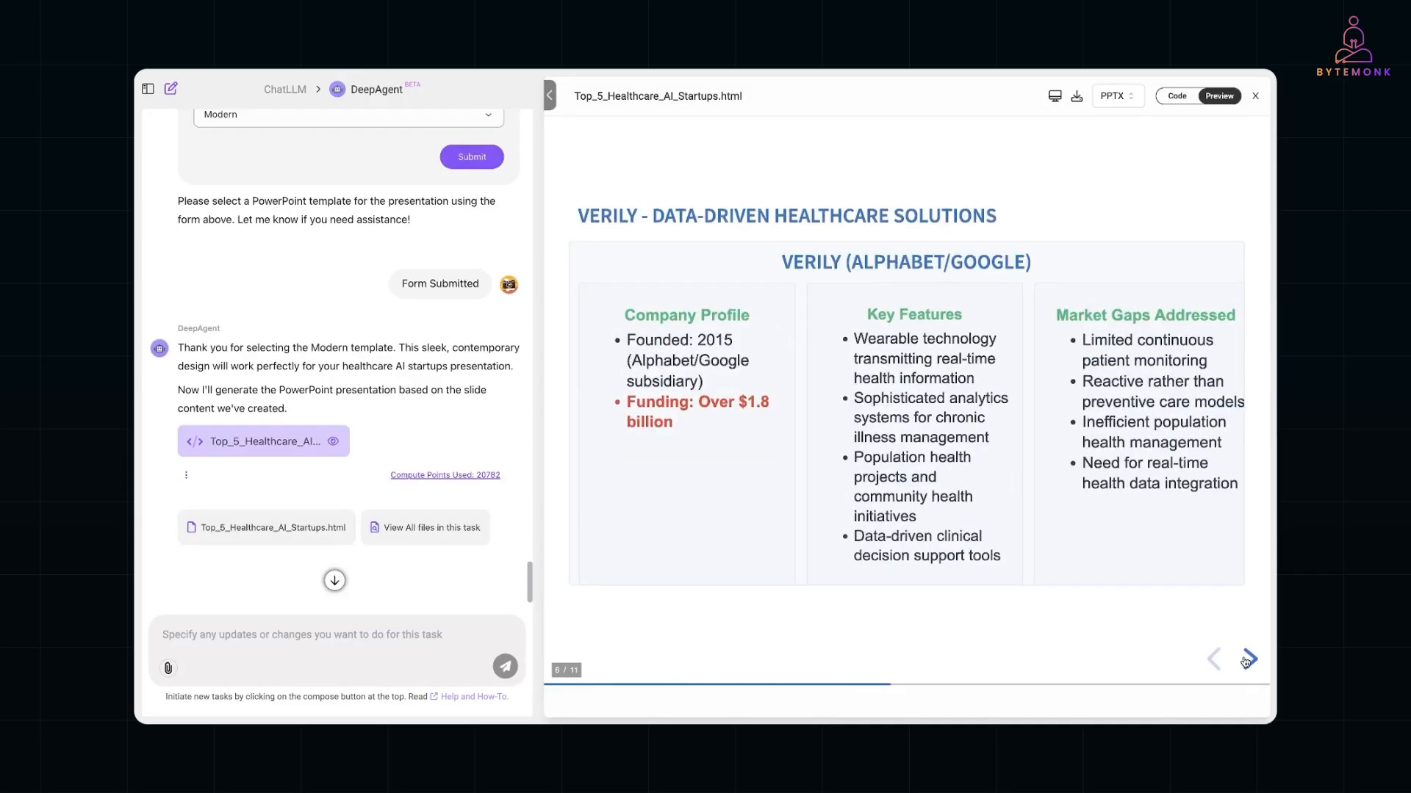
pyautogui.click(1248, 658)
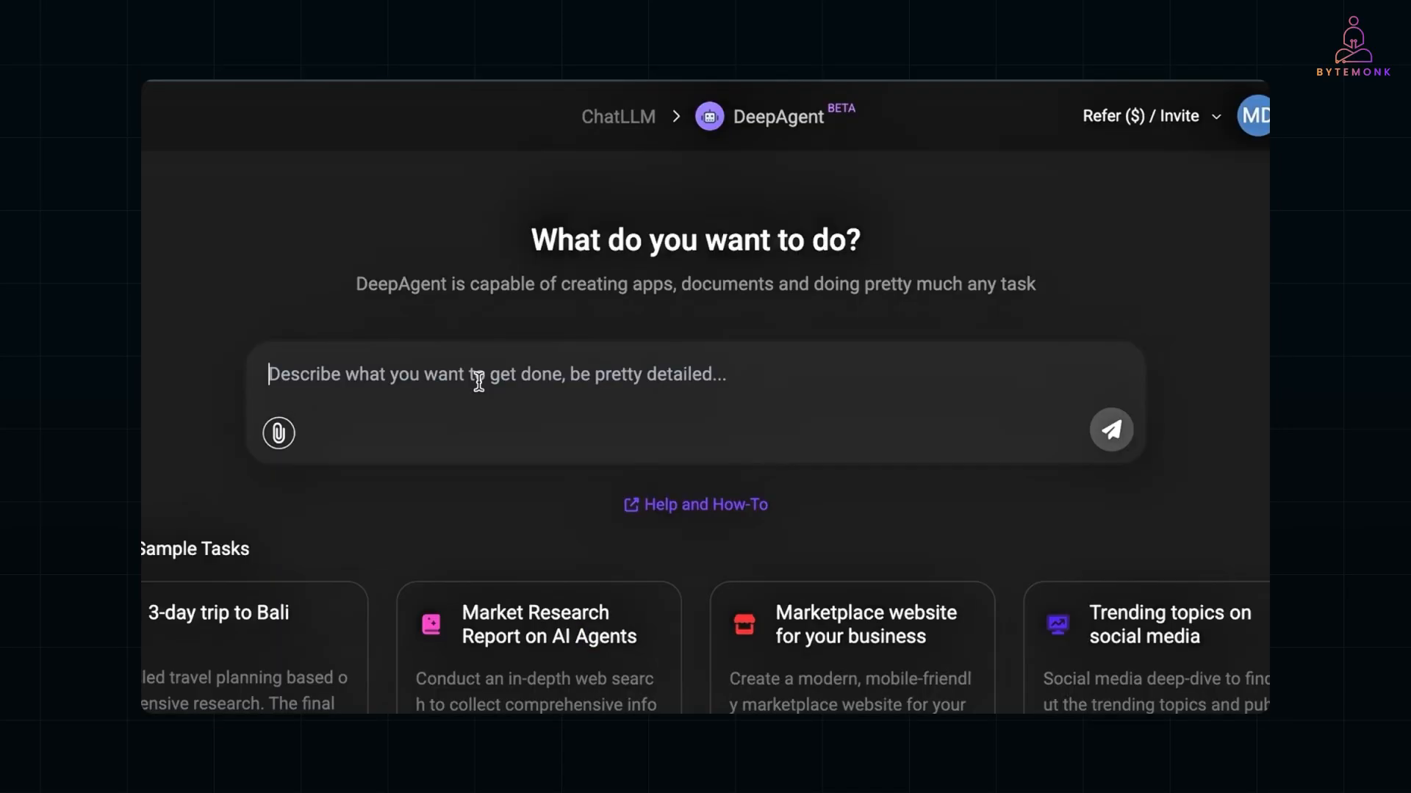
# Step: Send the request to pull last week's Jira issues into a categorized HTML dashboard website
pyautogui.click(1111, 429)
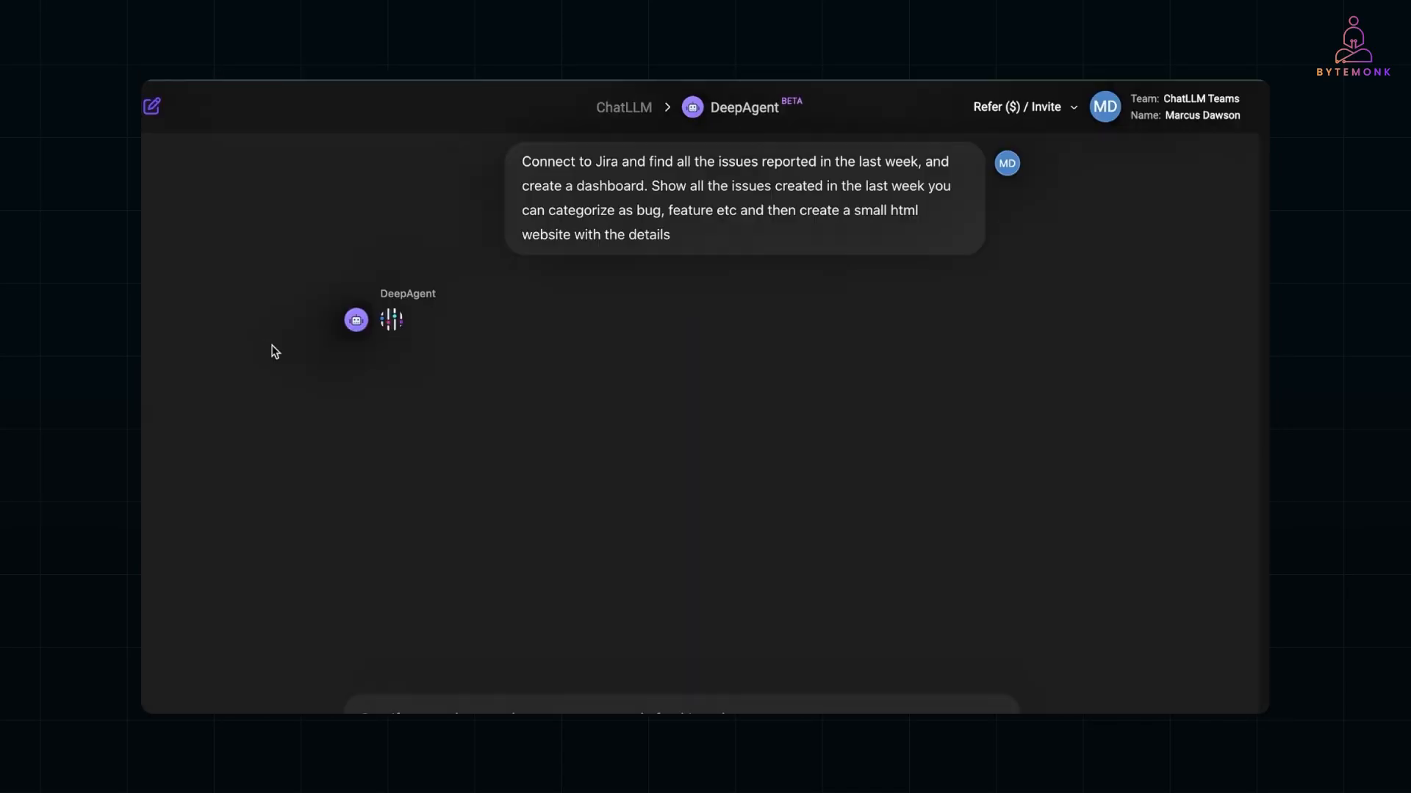